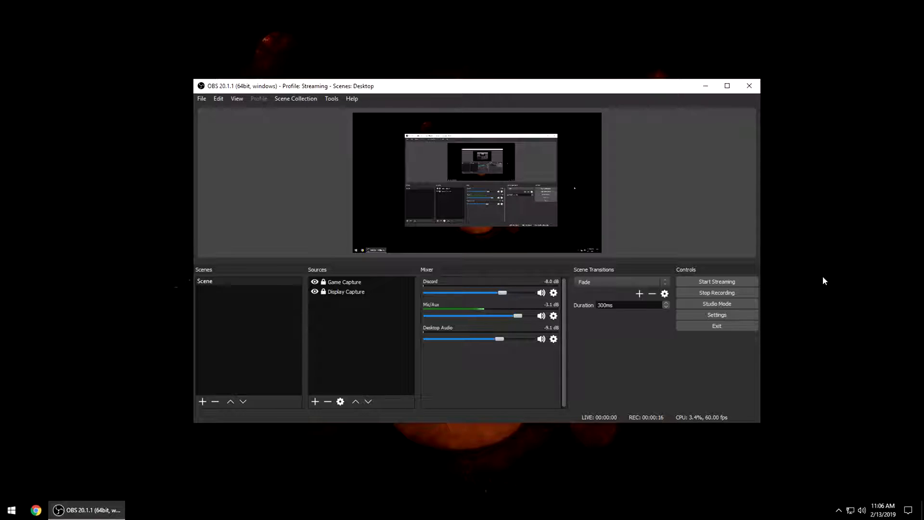
# Step: Review the OBS streaming output settings, then launch Apex Legends from Origin's game library
pyautogui.rightClick(828, 280)
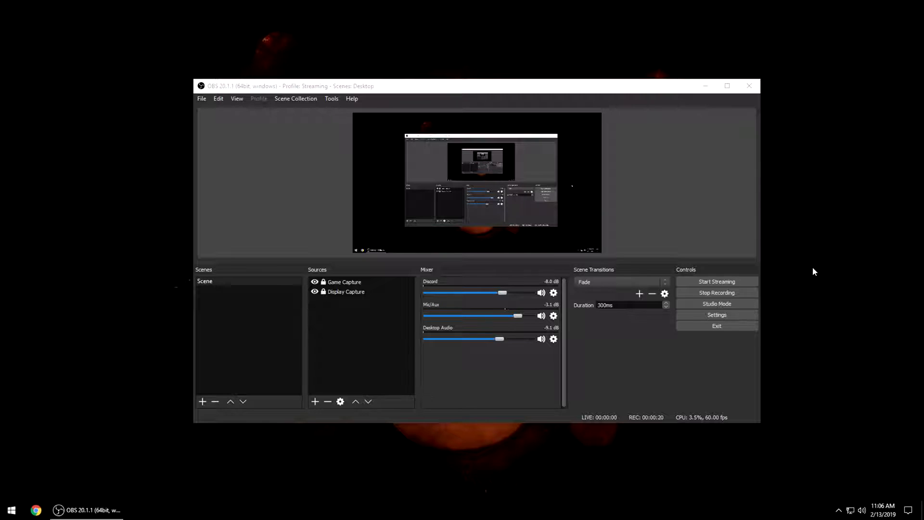
pyautogui.moveTo(792, 303)
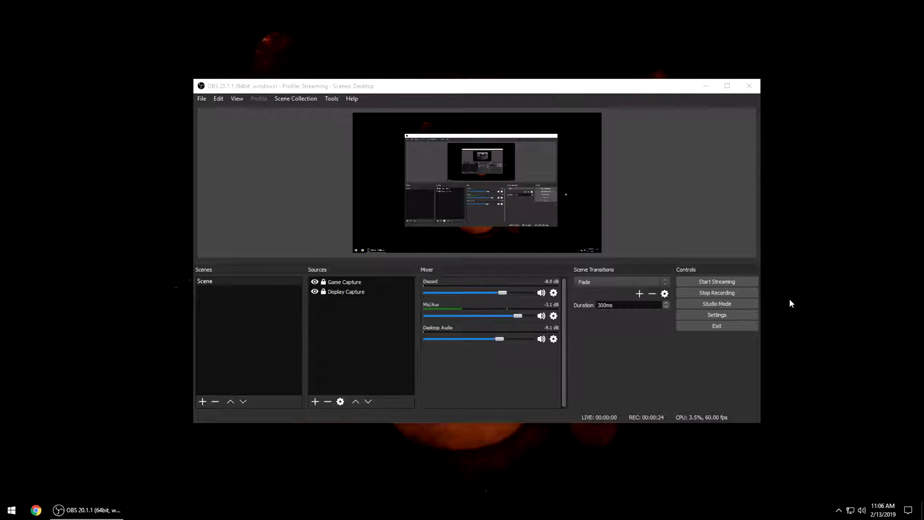
pyautogui.moveTo(789, 306)
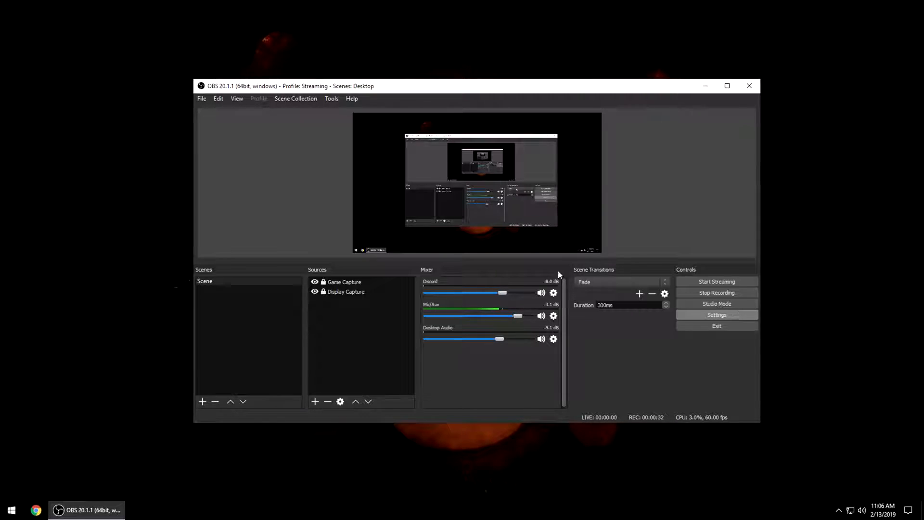
pyautogui.click(717, 314)
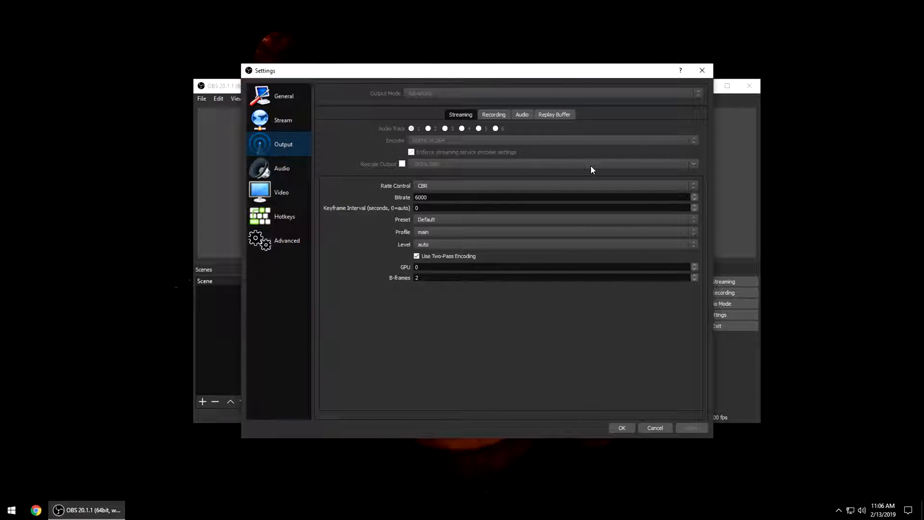
pyautogui.moveTo(447, 101)
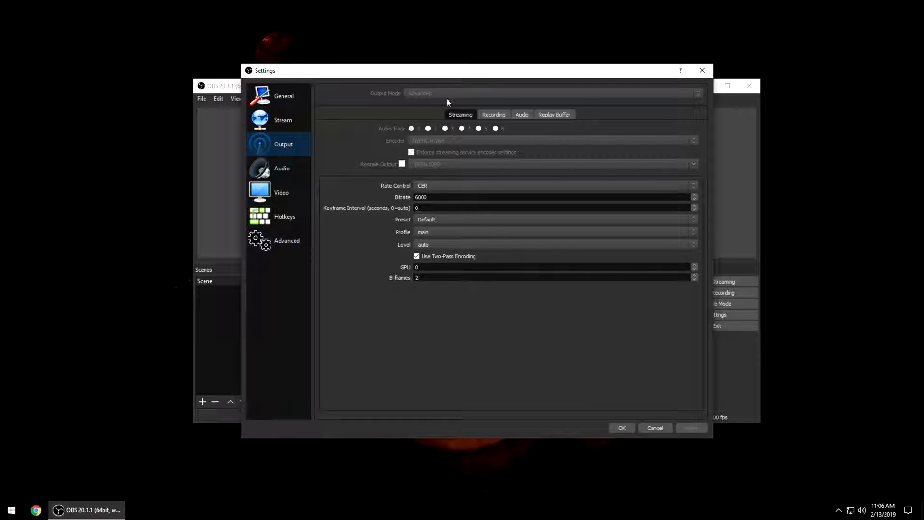
pyautogui.moveTo(439, 144)
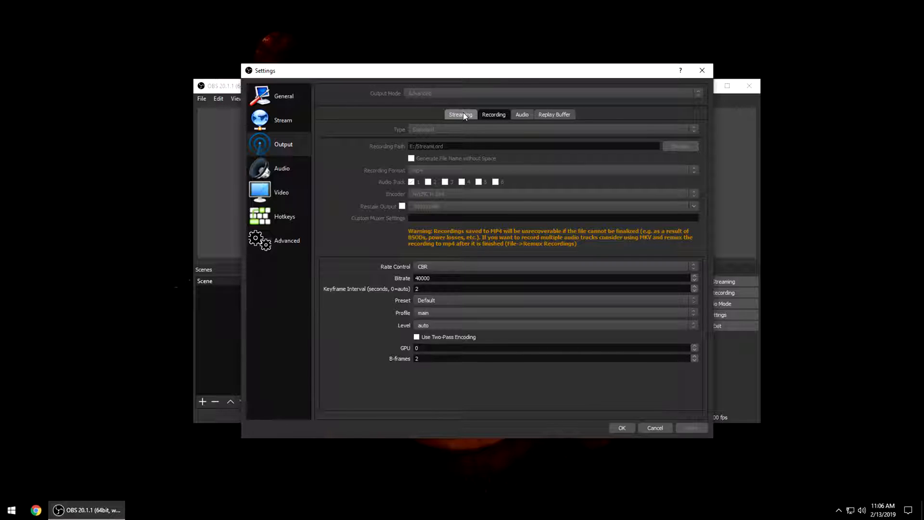
pyautogui.click(460, 115)
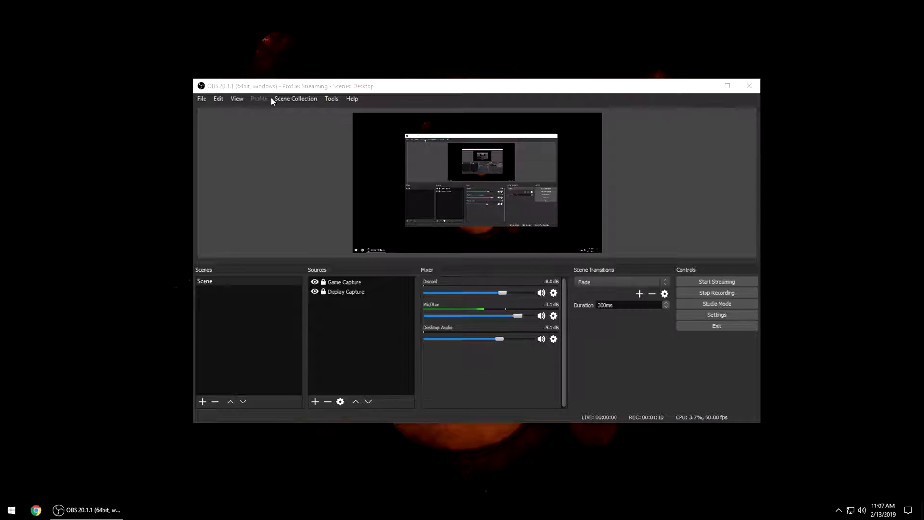
pyautogui.moveTo(548, 95)
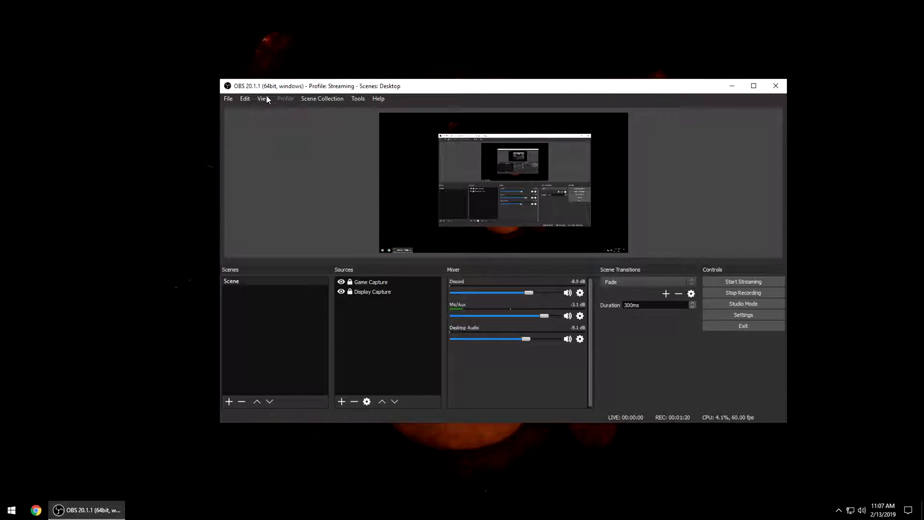
pyautogui.moveTo(264, 130)
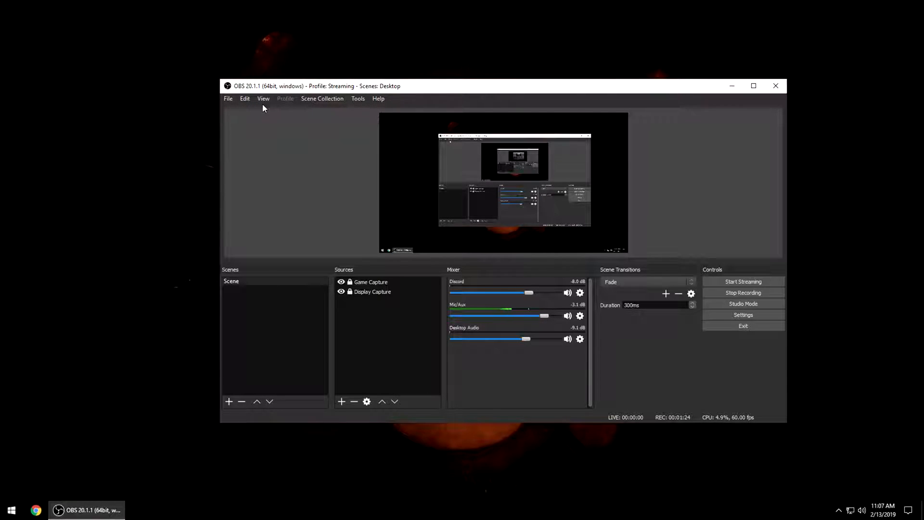
pyautogui.moveTo(736, 123)
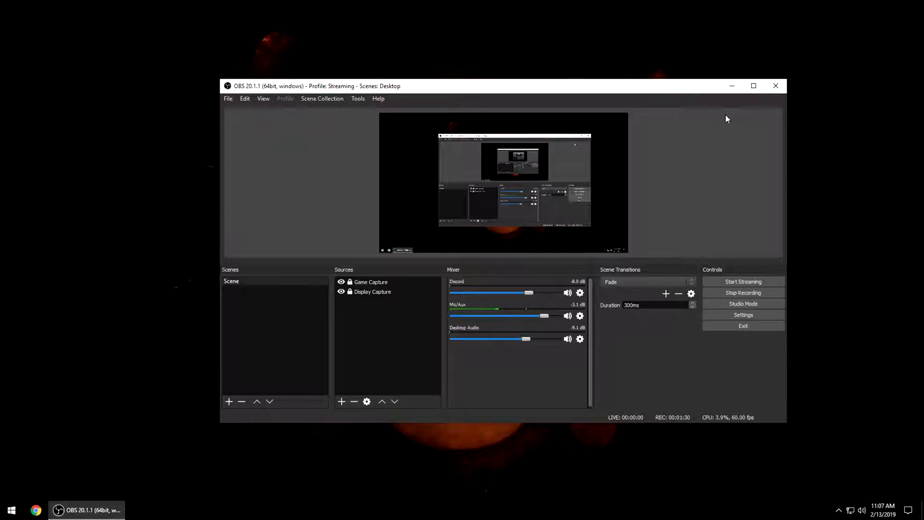
pyautogui.rightClick(727, 118)
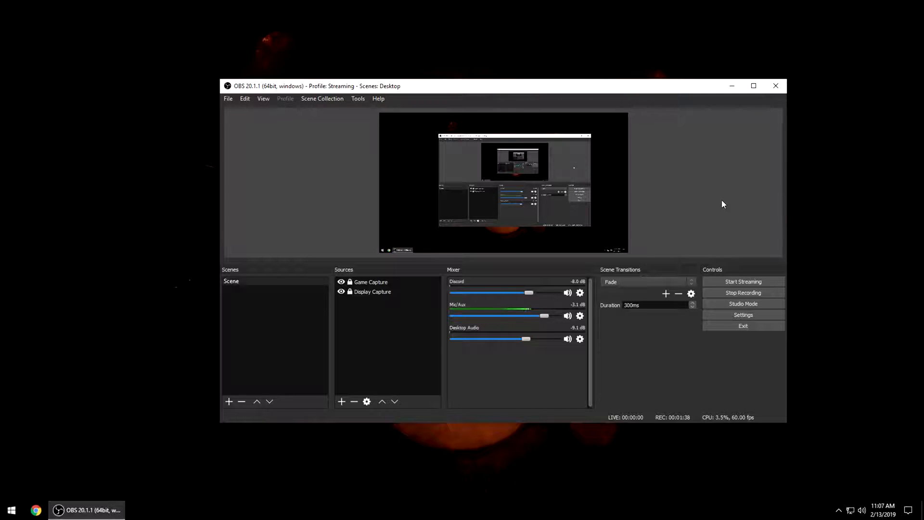
pyautogui.moveTo(720, 200)
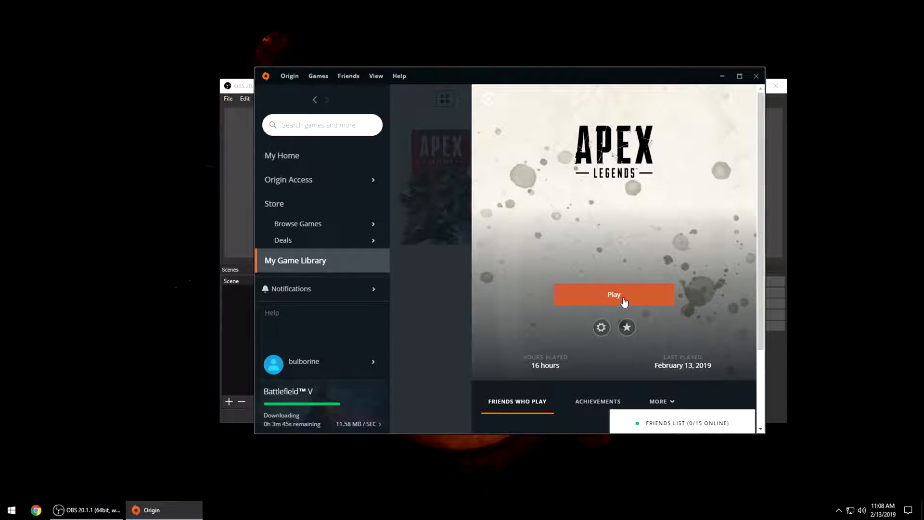
pyautogui.click(89, 510)
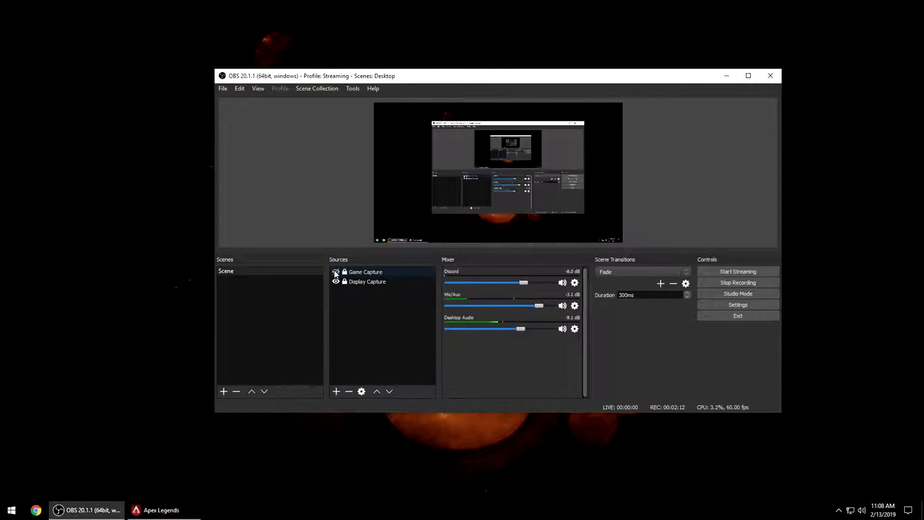
# Step: Toggle the Game Capture source's eye icon and bring the Apex Legends window forward
pyautogui.click(335, 272)
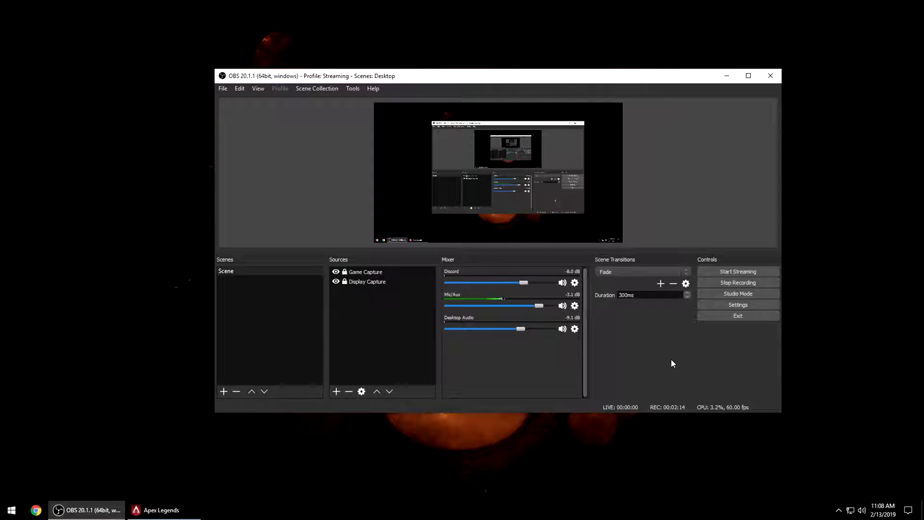
pyautogui.click(160, 509)
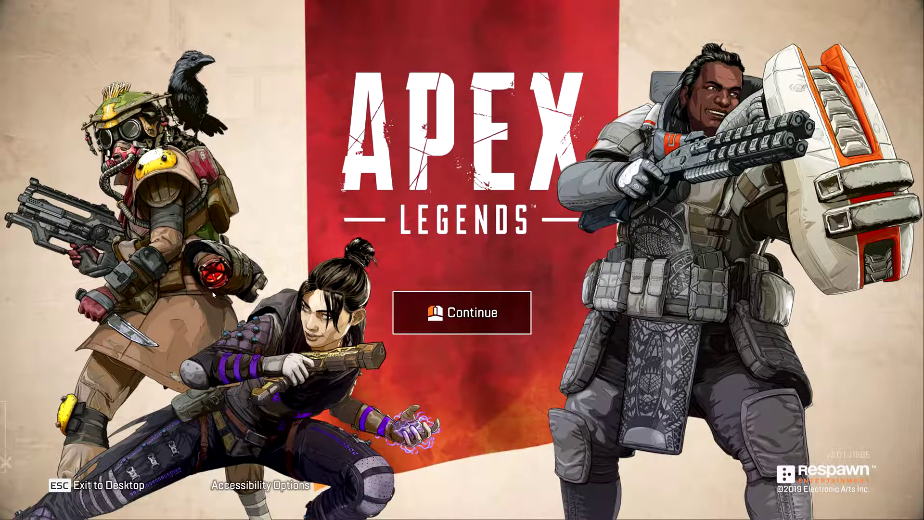
# Step: Continue past the Apex Legends title screen and start training from the lobby
pyautogui.click(462, 313)
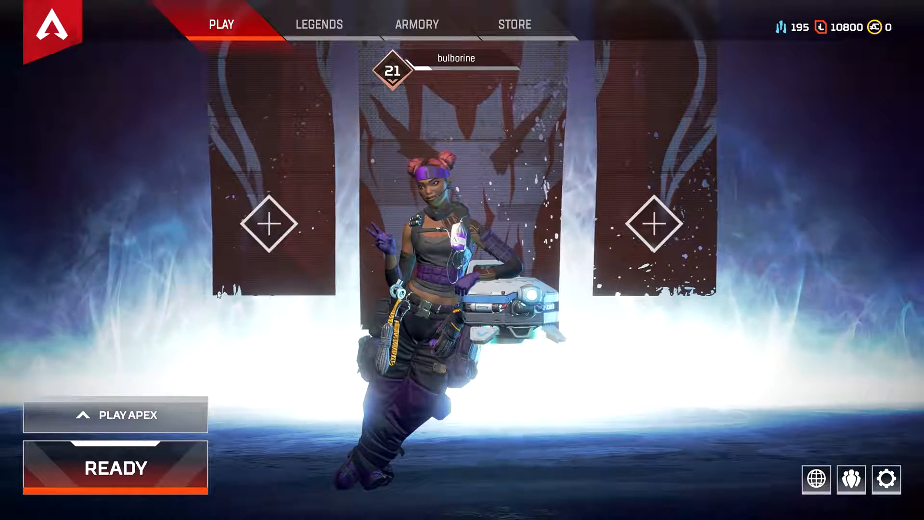
pyautogui.click(115, 415)
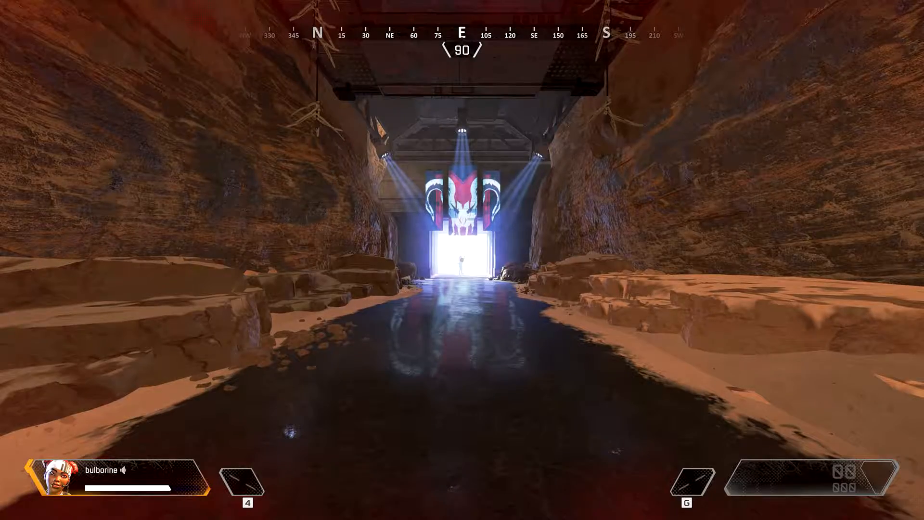
pyautogui.moveTo(463, 260)
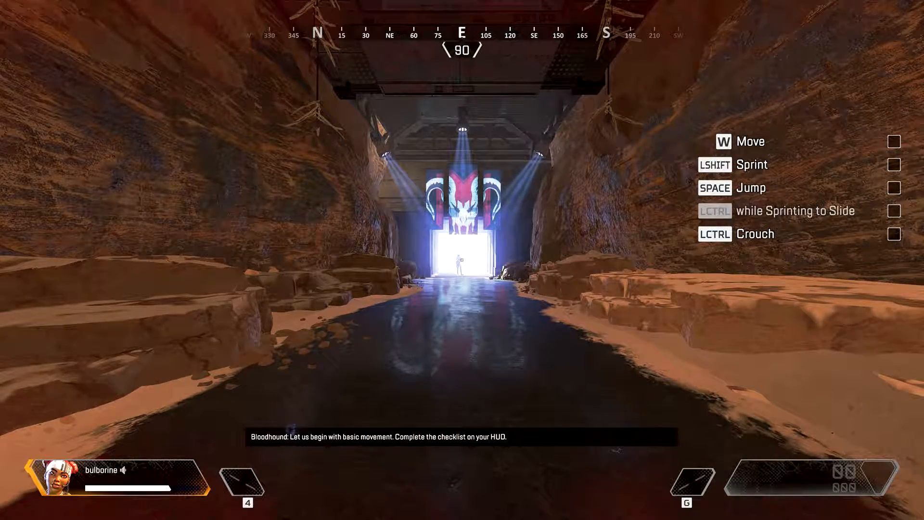
# Step: Move forward through the training tunnel, completing the movement checklist down the hill
pyautogui.press('w')
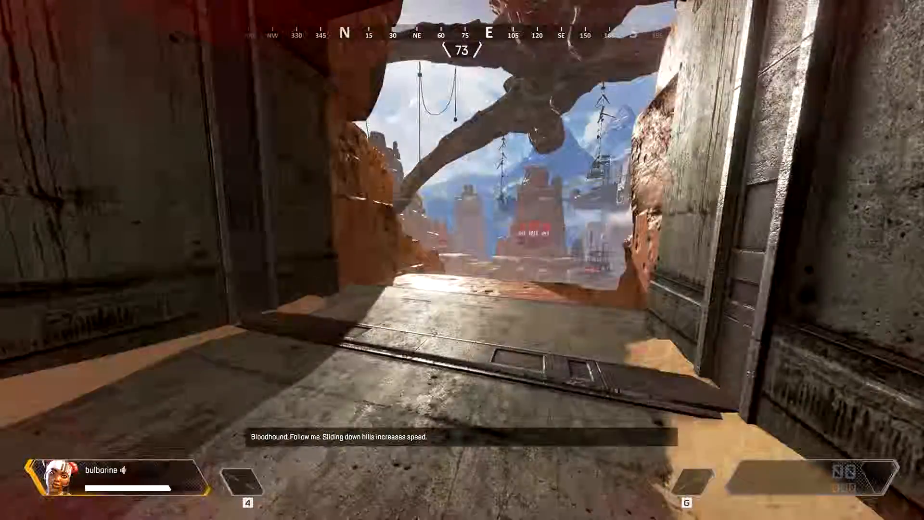
pyautogui.moveTo(462, 260)
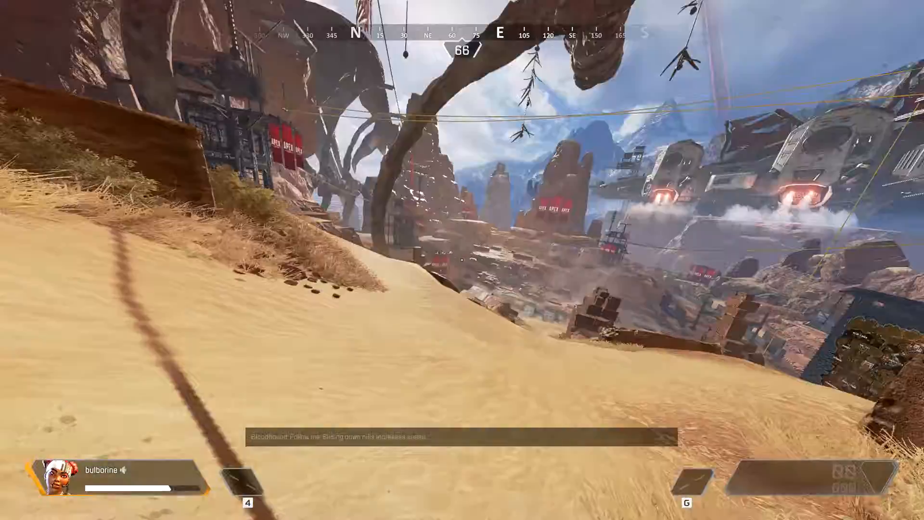
pyautogui.moveTo(463, 260)
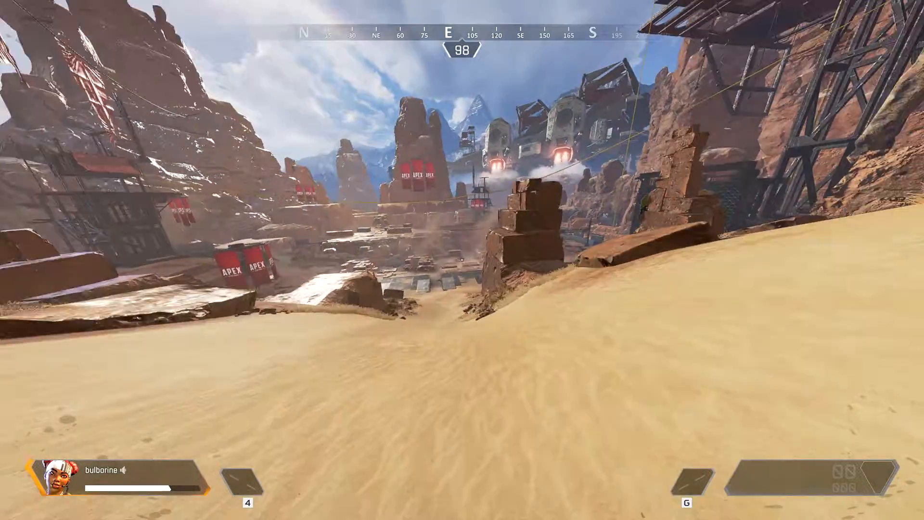
pyautogui.moveTo(462, 260)
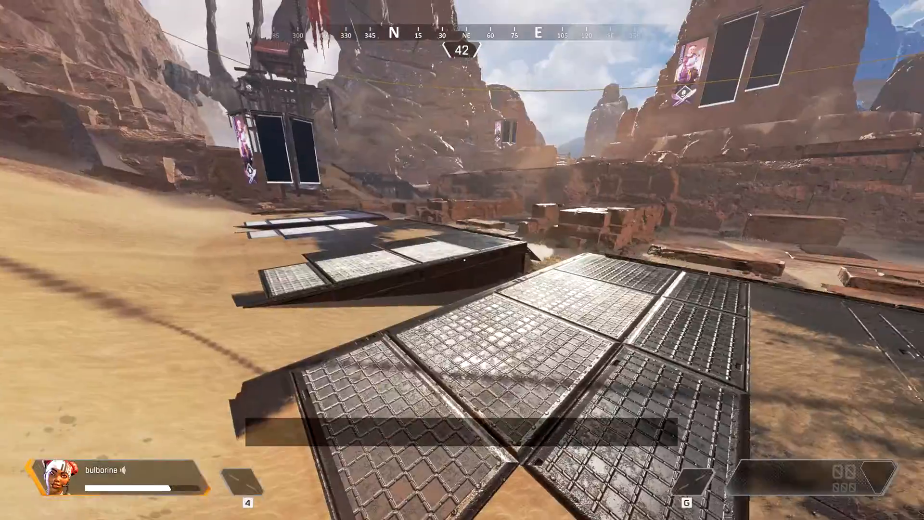
pyautogui.moveTo(463, 260)
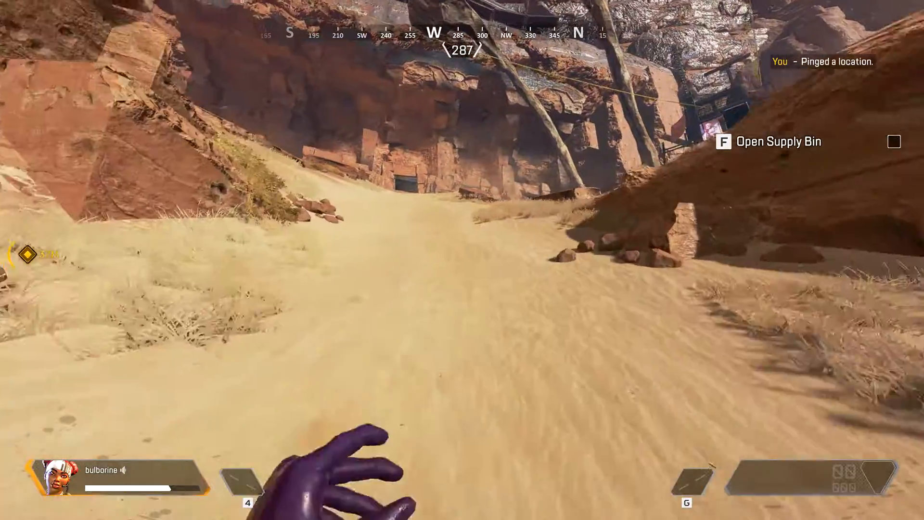
pyautogui.moveTo(462, 260)
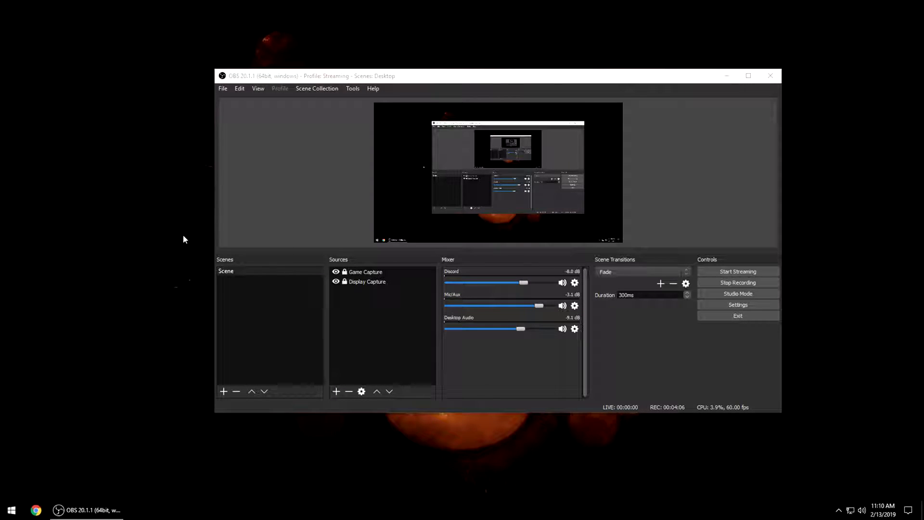
pyautogui.moveTo(735, 399)
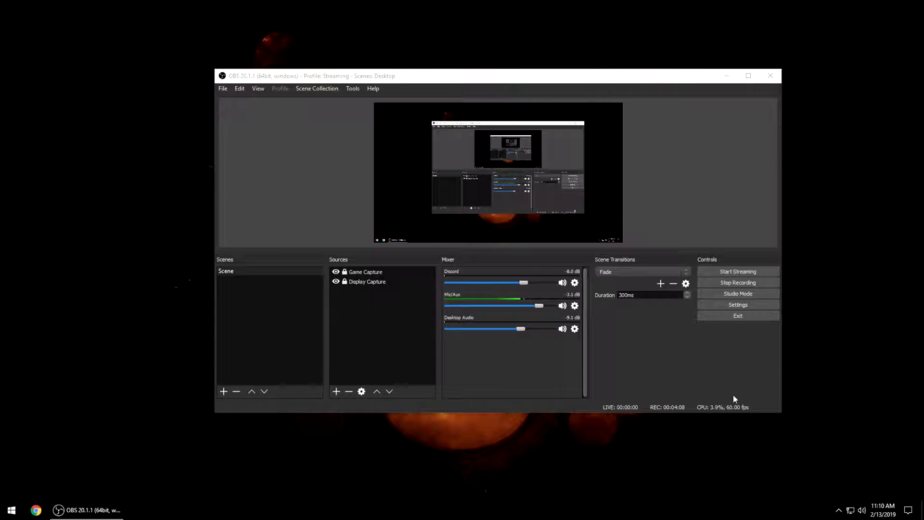
pyautogui.moveTo(775, 402)
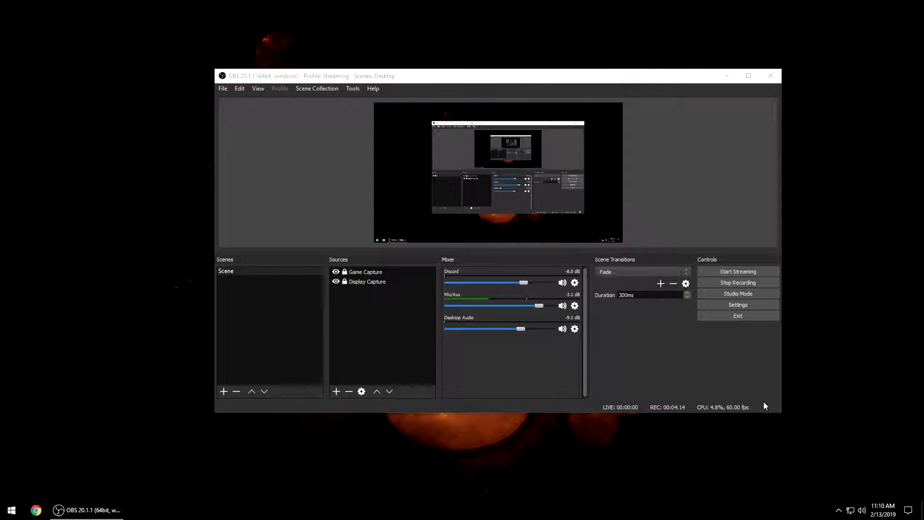
pyautogui.moveTo(772, 397)
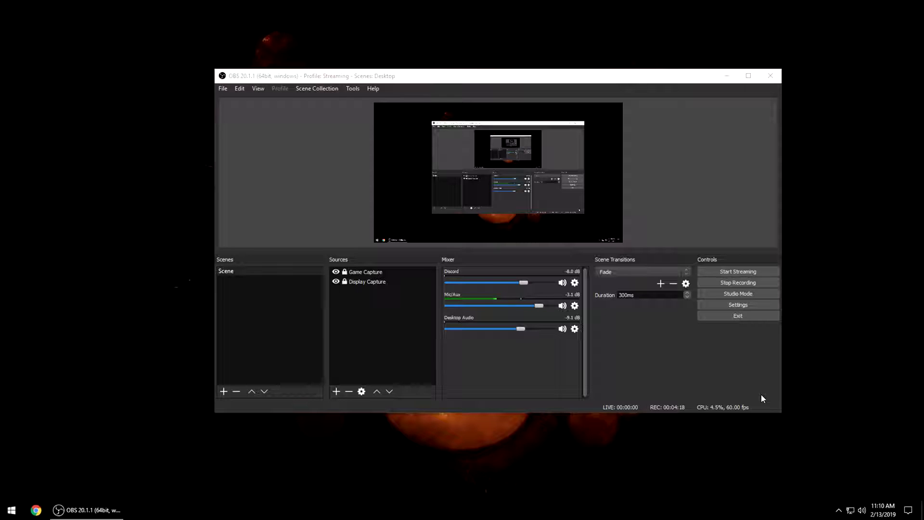
pyautogui.moveTo(703, 395)
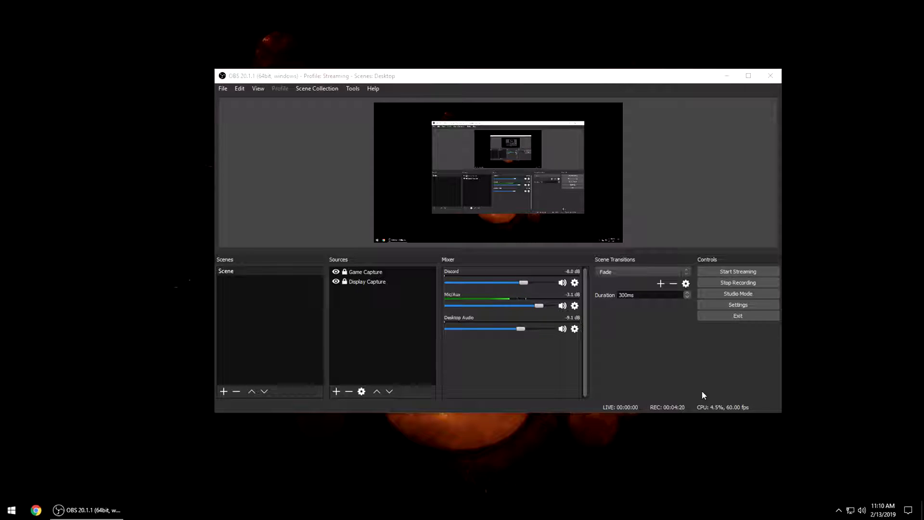
pyautogui.moveTo(9, 510)
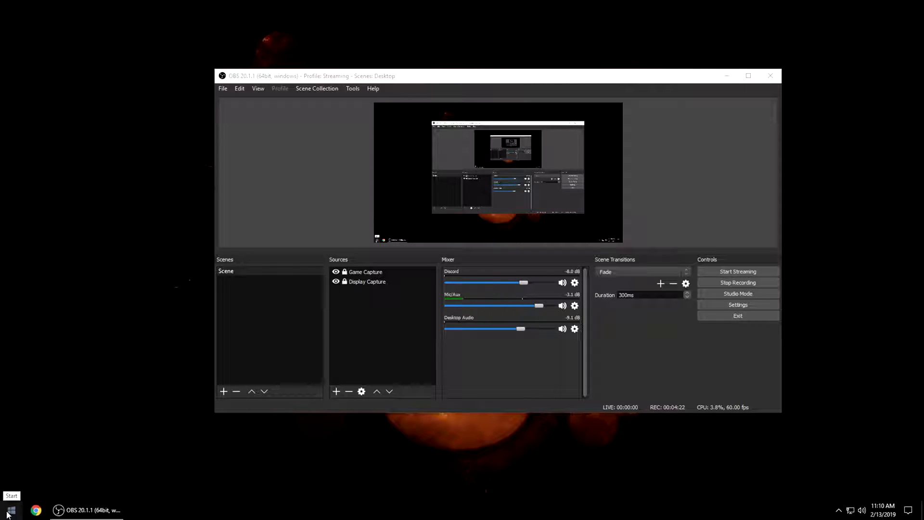
# Step: Search Windows for 'game' and turn Game Mode off
pyautogui.click(10, 510)
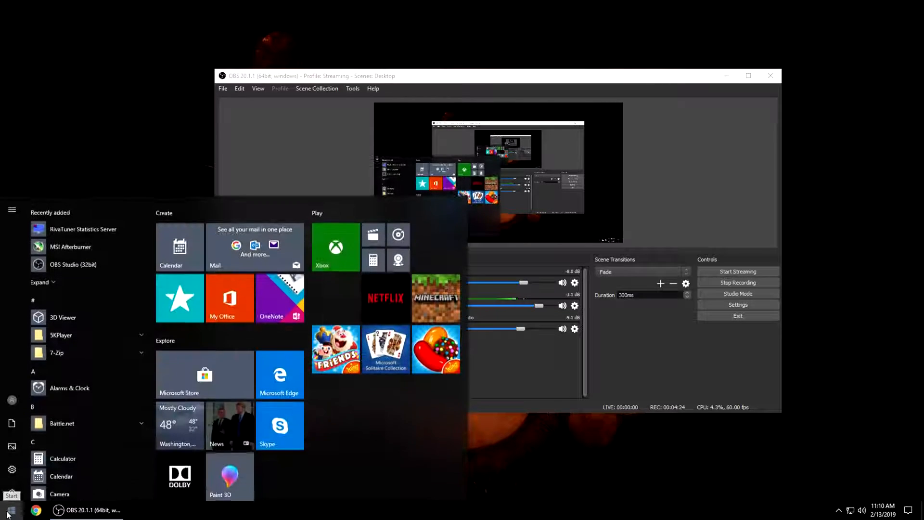
pyautogui.write('game')
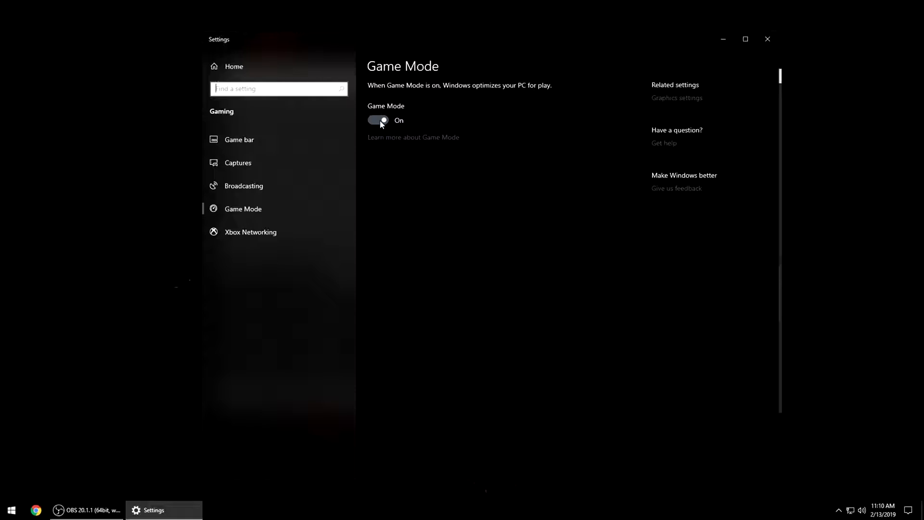
pyautogui.click(378, 120)
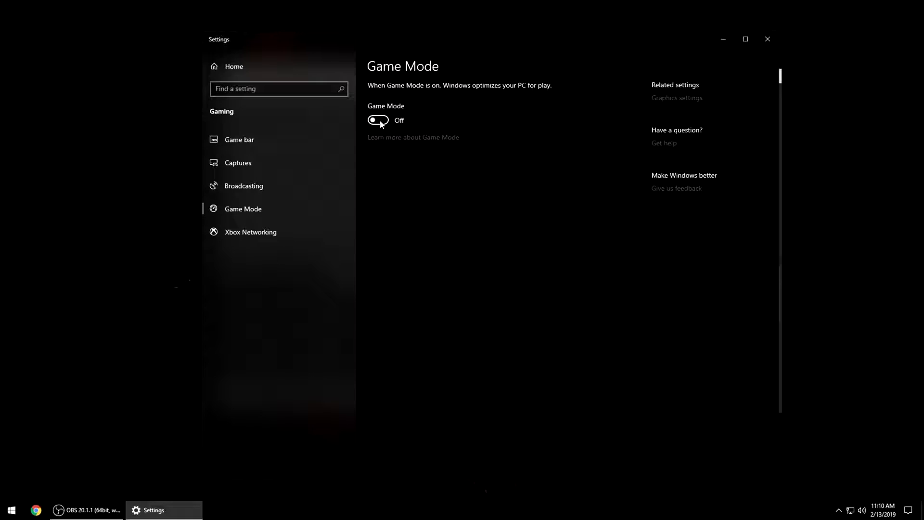
# Step: Turn off background game recording in Captures, check Broadcasting, and close Settings
pyautogui.click(239, 139)
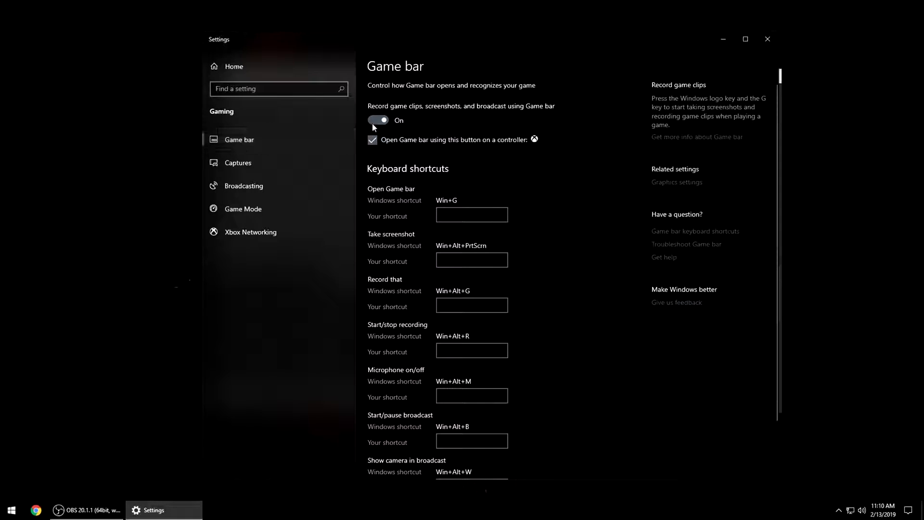
pyautogui.click(238, 163)
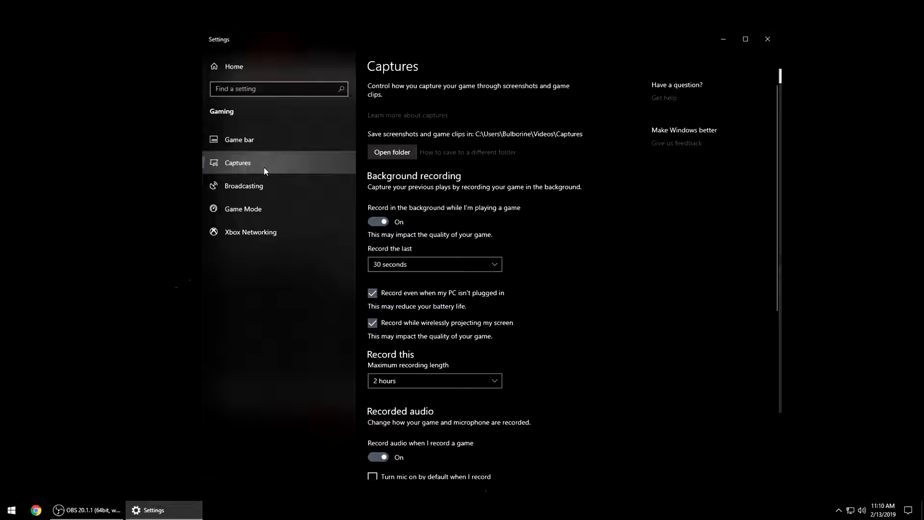
pyautogui.click(378, 221)
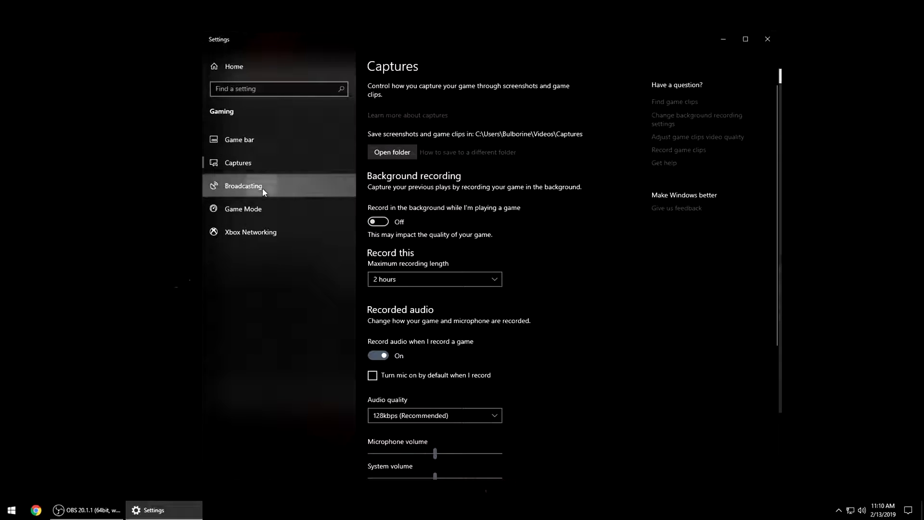
pyautogui.click(244, 186)
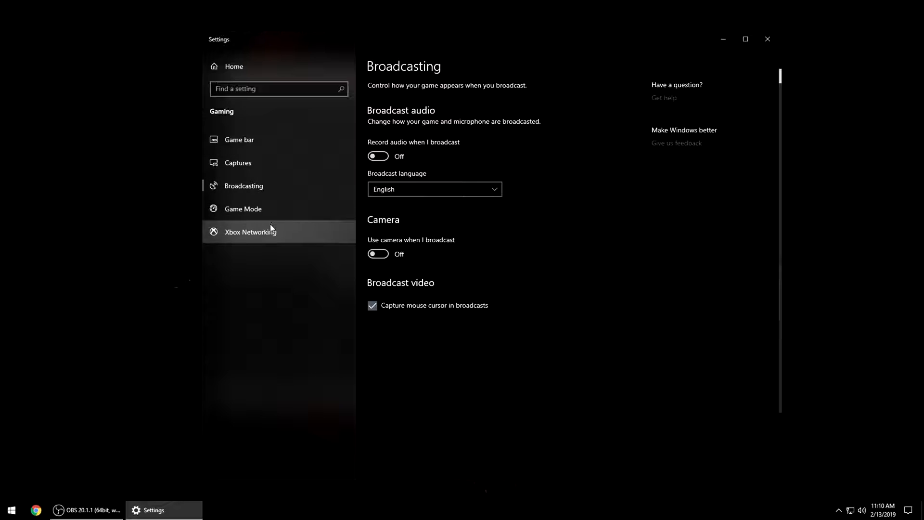
pyautogui.moveTo(767, 39)
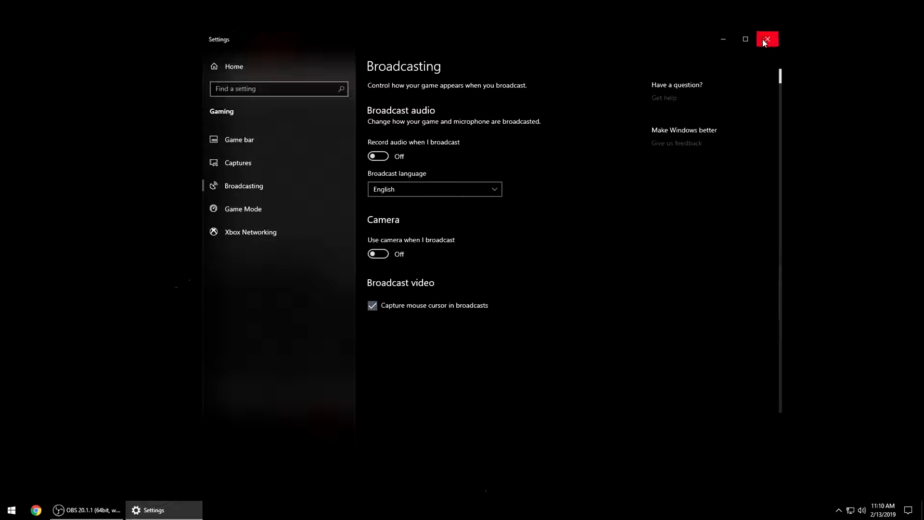
pyautogui.click(767, 39)
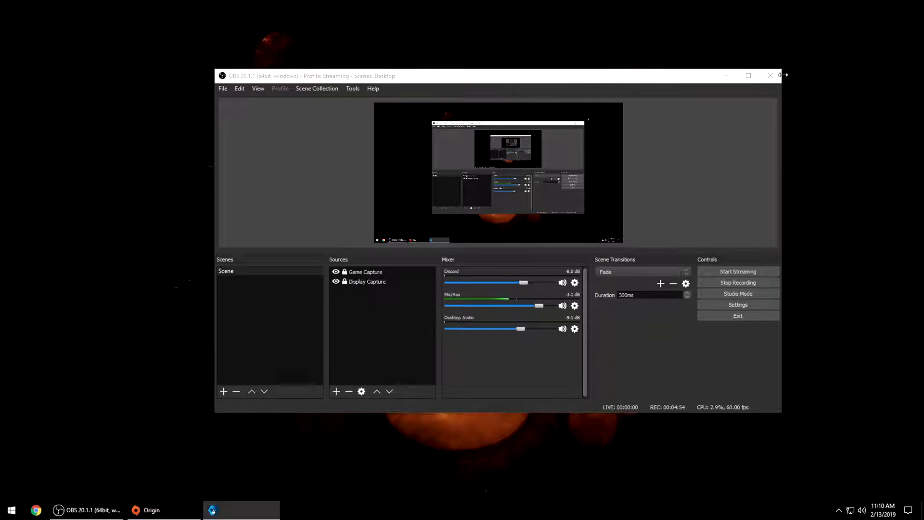
# Step: Dismiss the Origin library window while Apex Legends launches, then bring the game forward
pyautogui.click(150, 510)
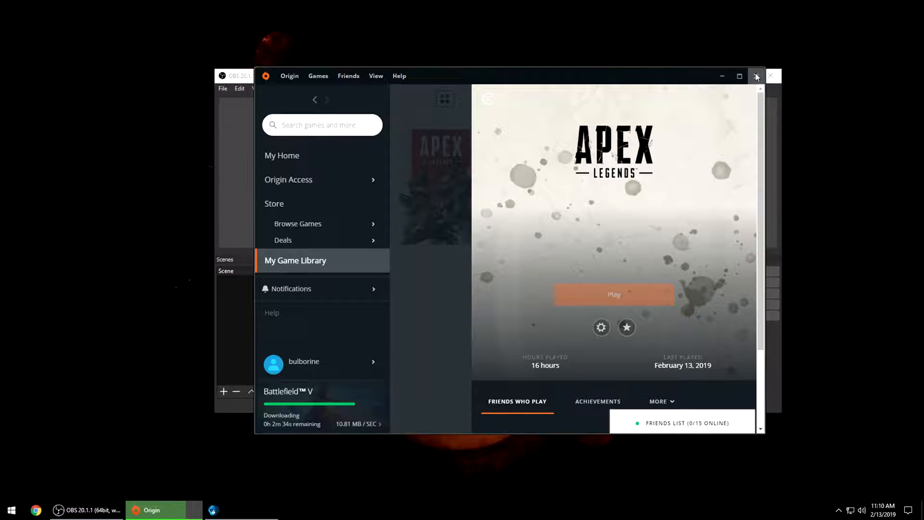
pyautogui.click(757, 77)
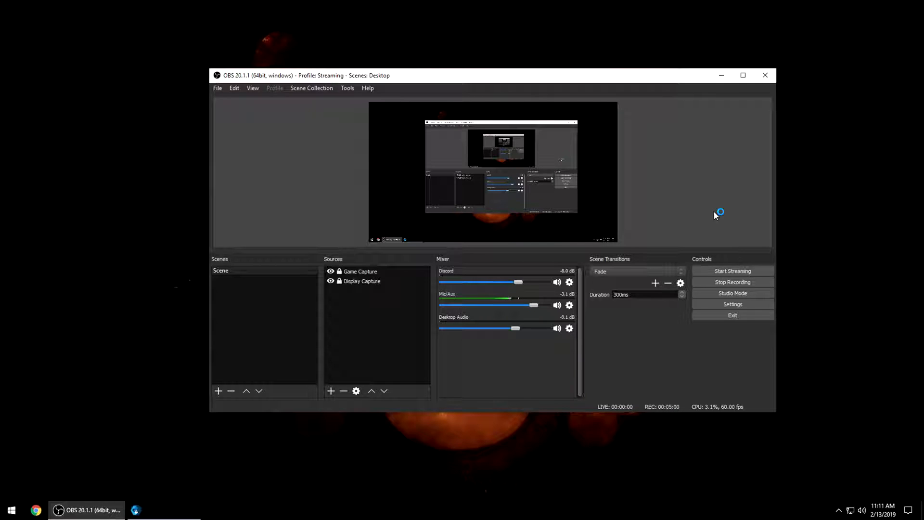
pyautogui.moveTo(715, 215)
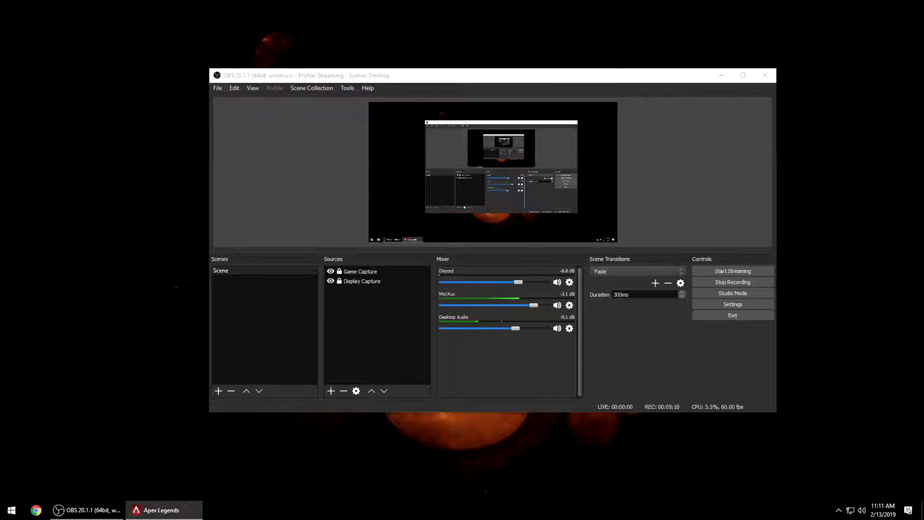
pyautogui.click(161, 510)
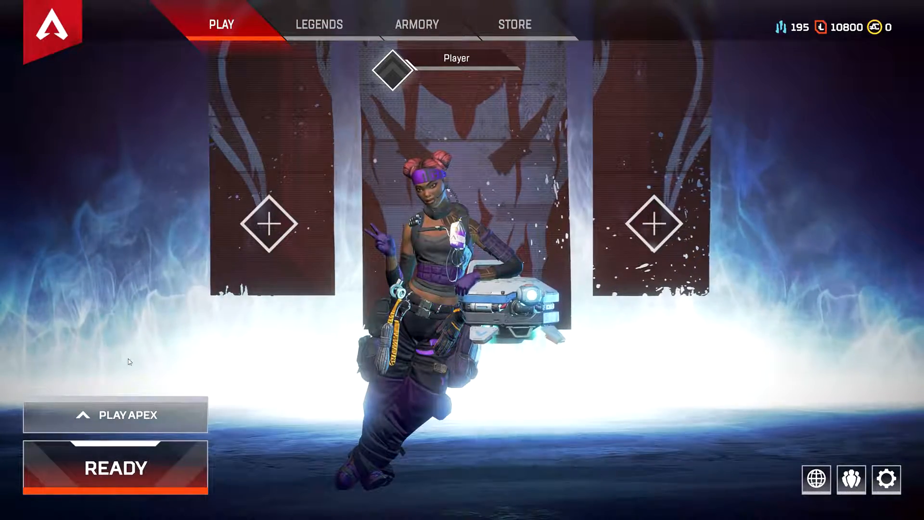
# Step: Select Training as the match type, ready up, and move forward into the course
pyautogui.click(115, 415)
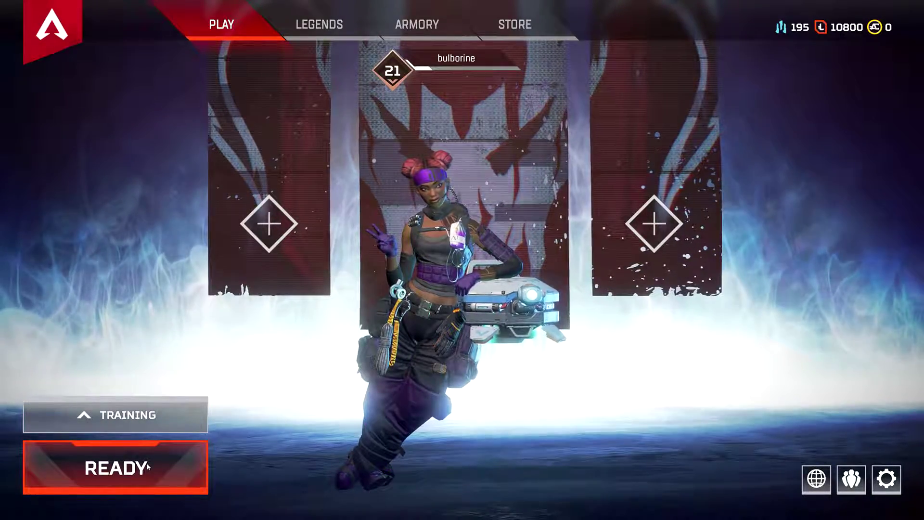
pyautogui.click(115, 468)
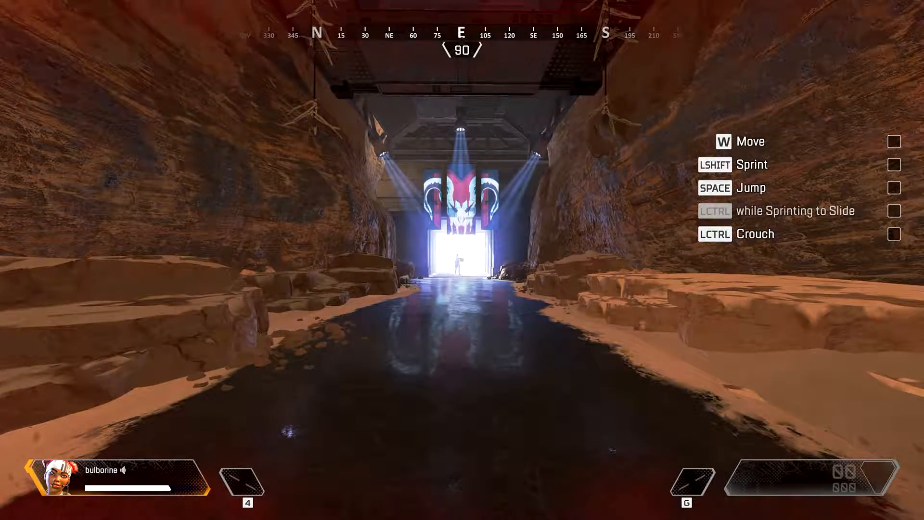
pyautogui.press('w')
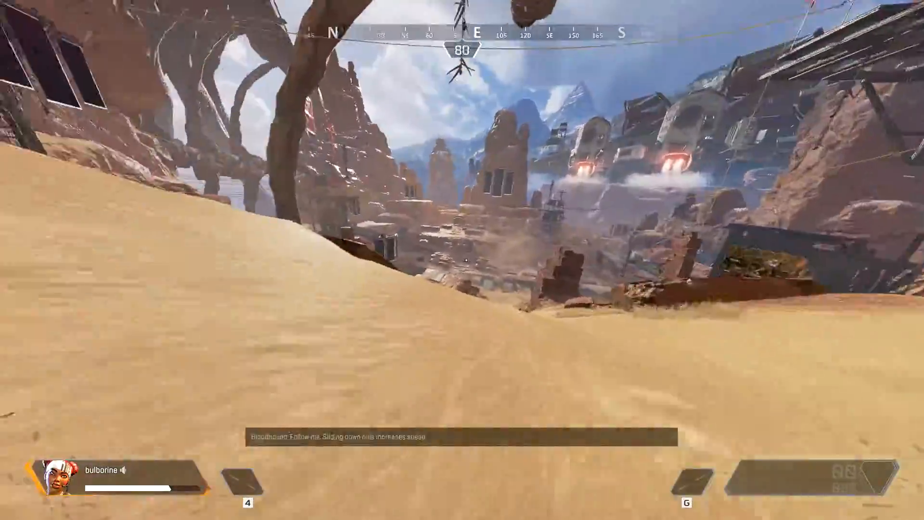
pyautogui.moveTo(462, 260)
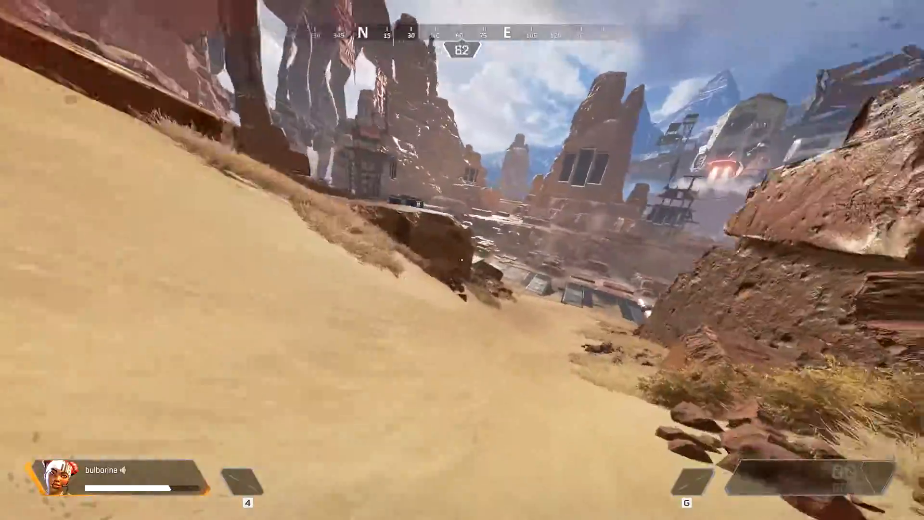
pyautogui.moveTo(462, 260)
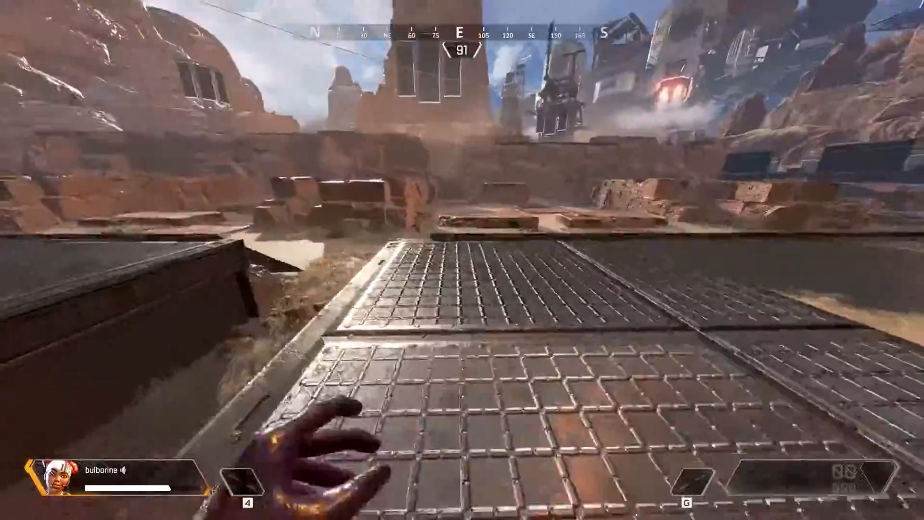
pyautogui.moveTo(462, 260)
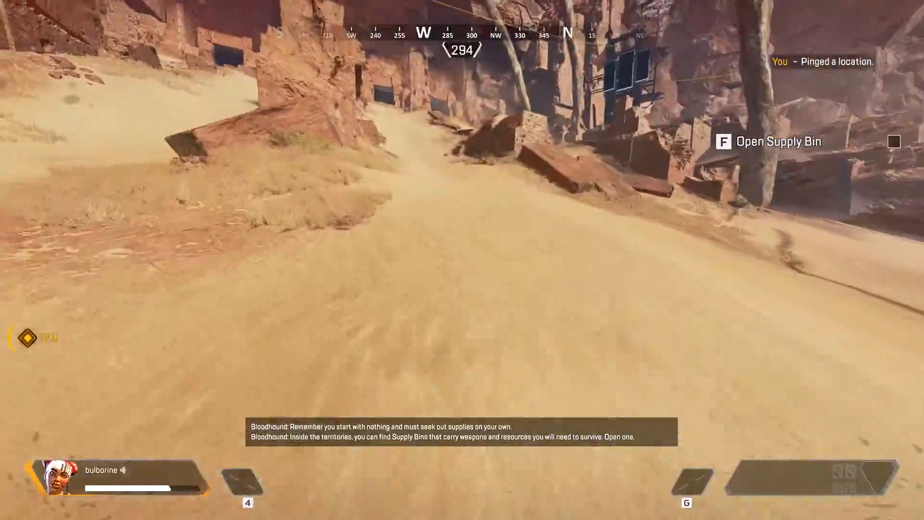
pyautogui.moveTo(462, 260)
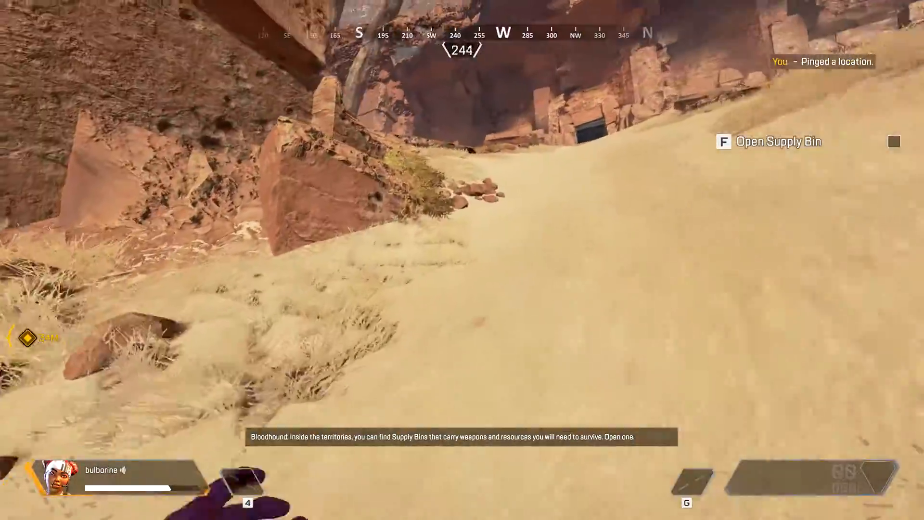
pyautogui.moveTo(463, 260)
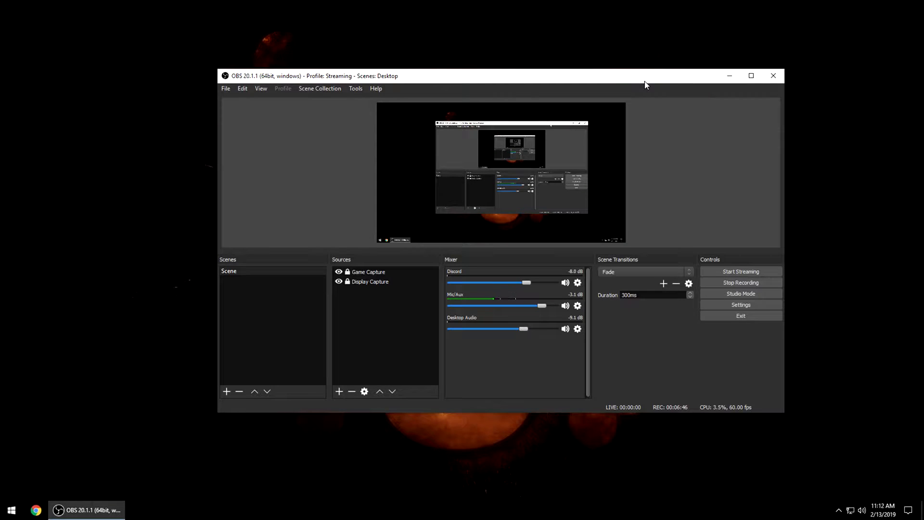
pyautogui.moveTo(711, 221)
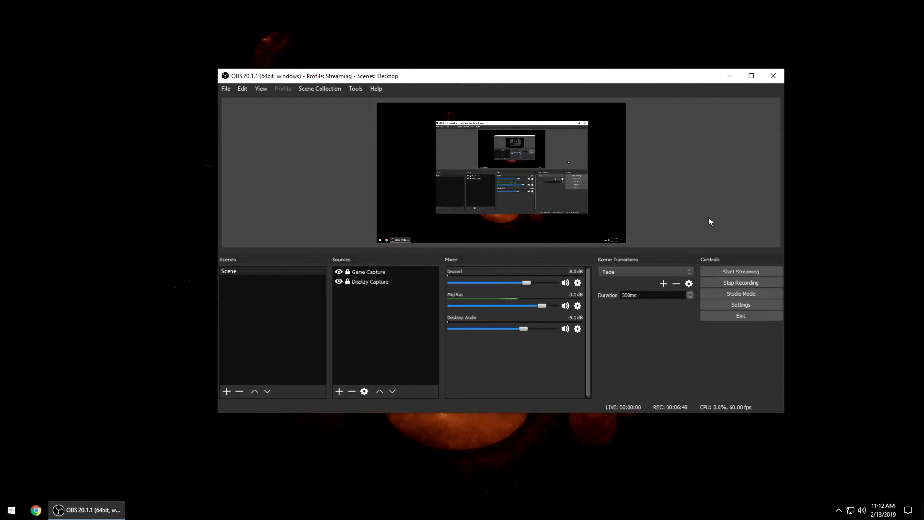